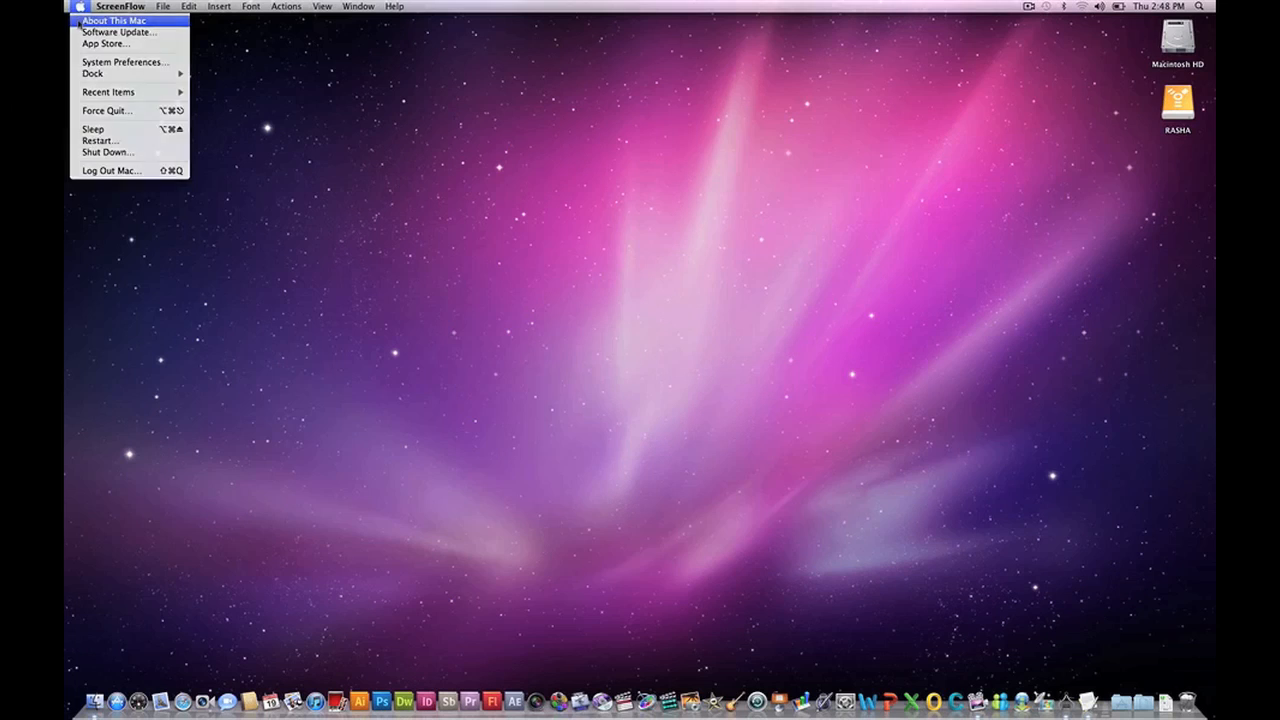
# - Show About This Mac with OS X 10.6.6, 3.4 GHz Core i7 and 16 GB memory
pyautogui.click(114, 20)
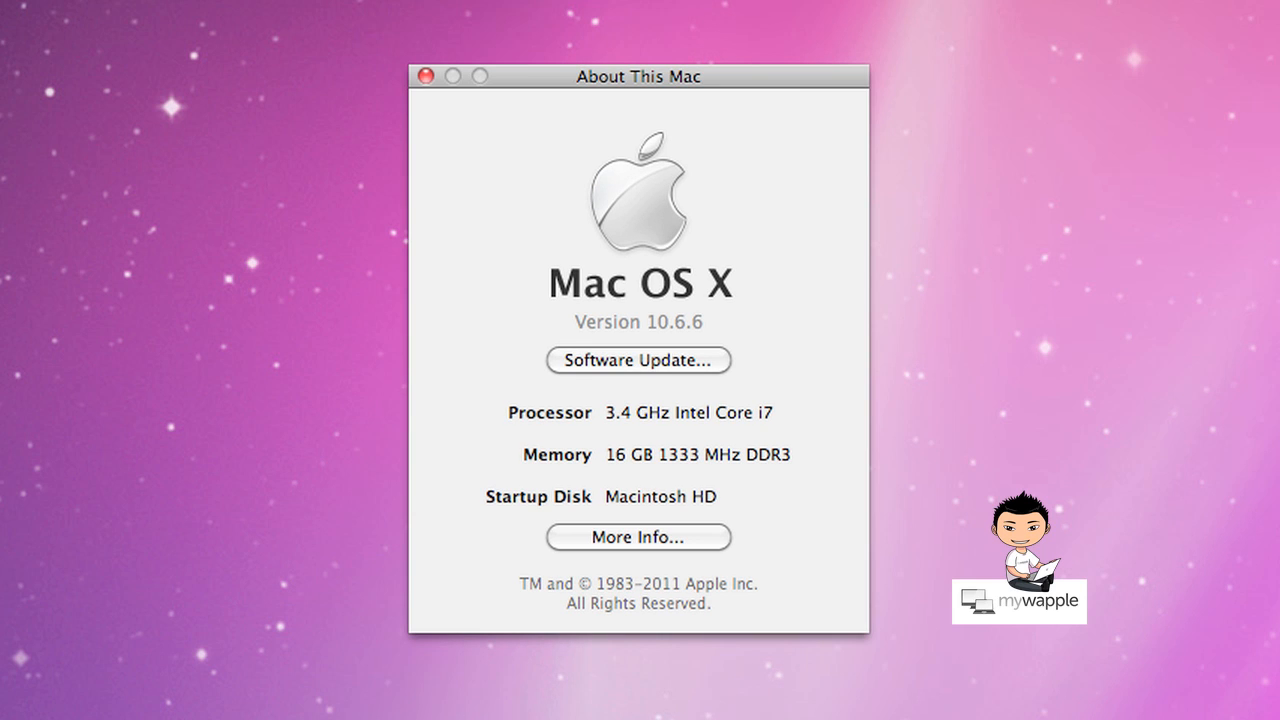
# - Launch Adobe Illustrator CS5 from the Dock
pyautogui.click(638, 537)
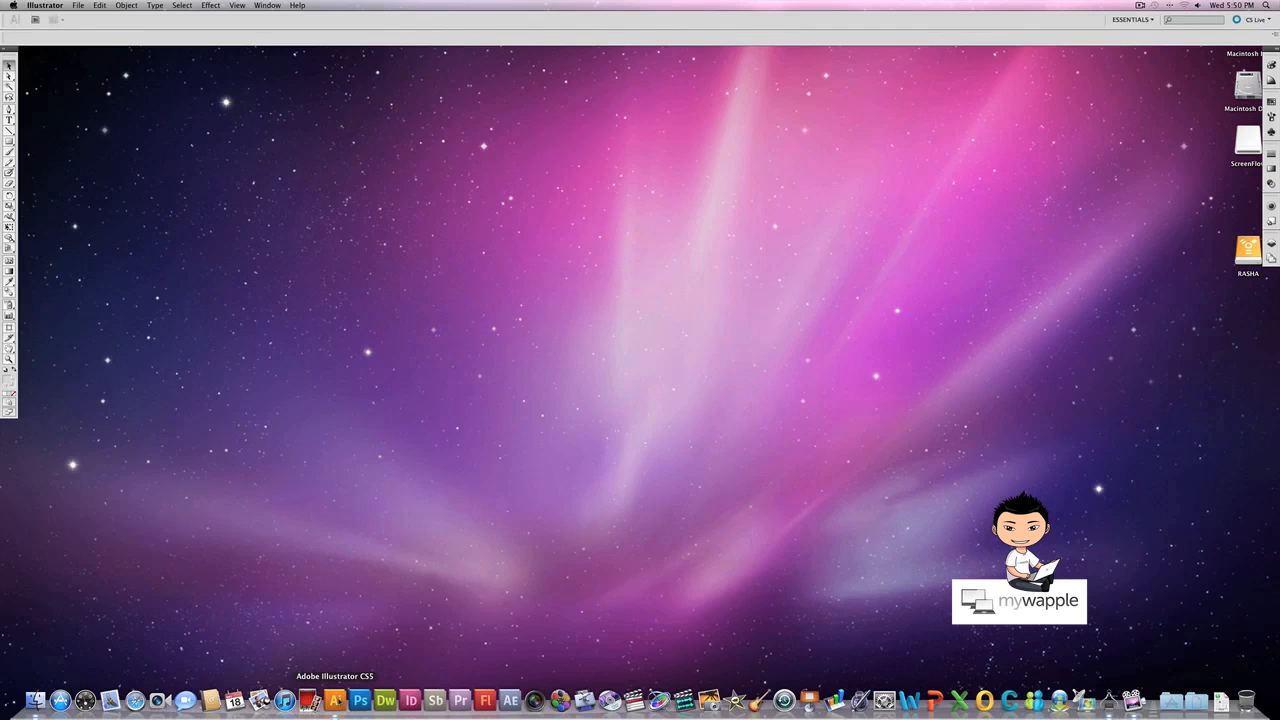
pyautogui.moveTo(335, 699)
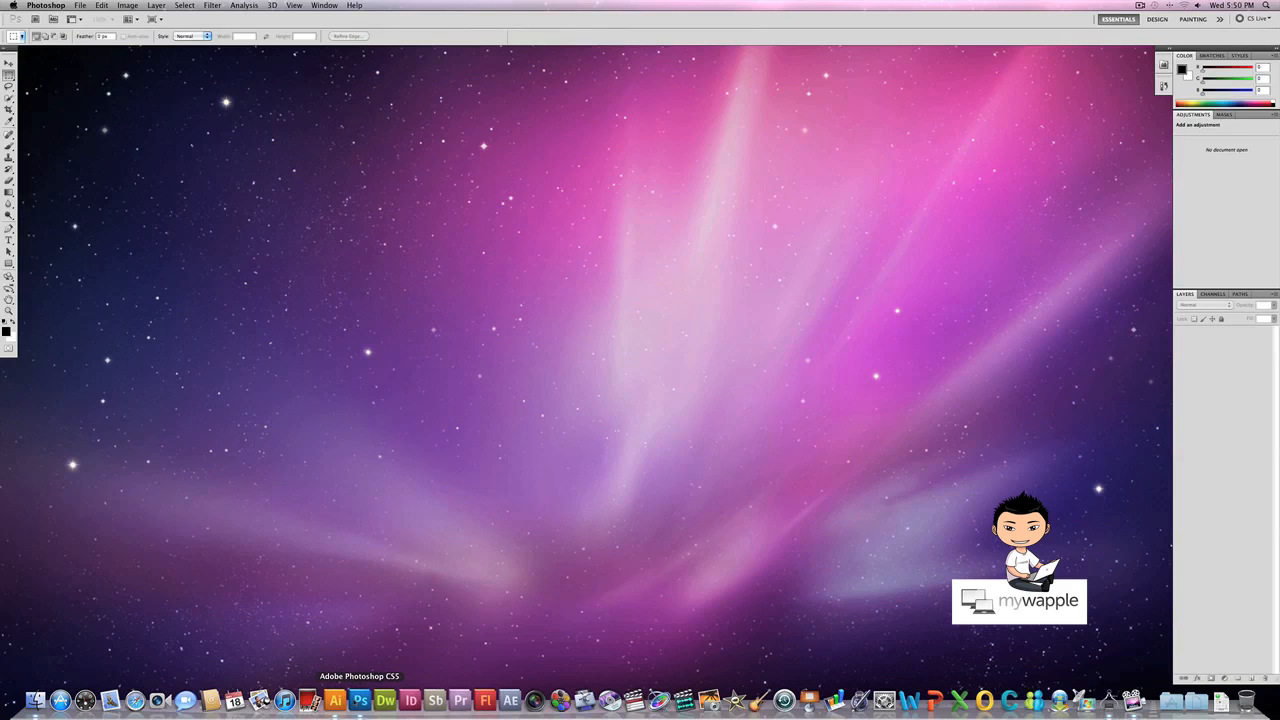
pyautogui.moveTo(384, 699)
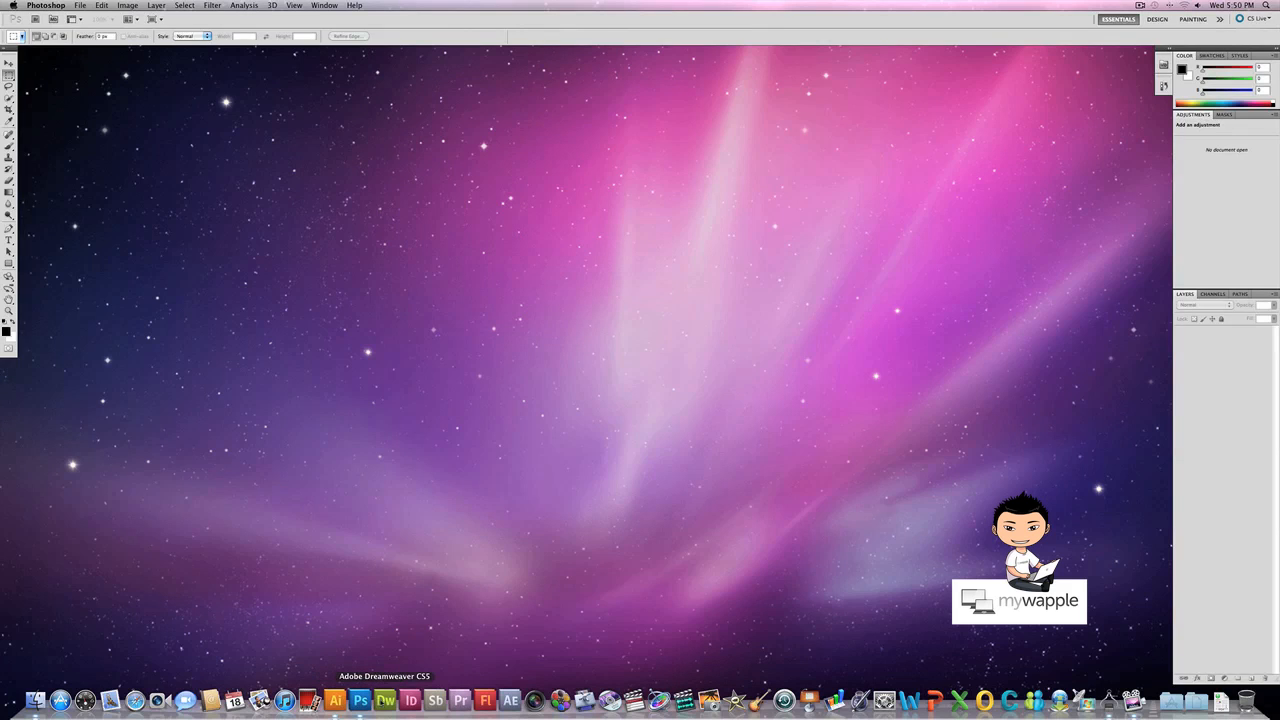
# - Launch Dreamweaver CS5, InDesign CS5 and the next benchmark app from the Dock
pyautogui.click(385, 699)
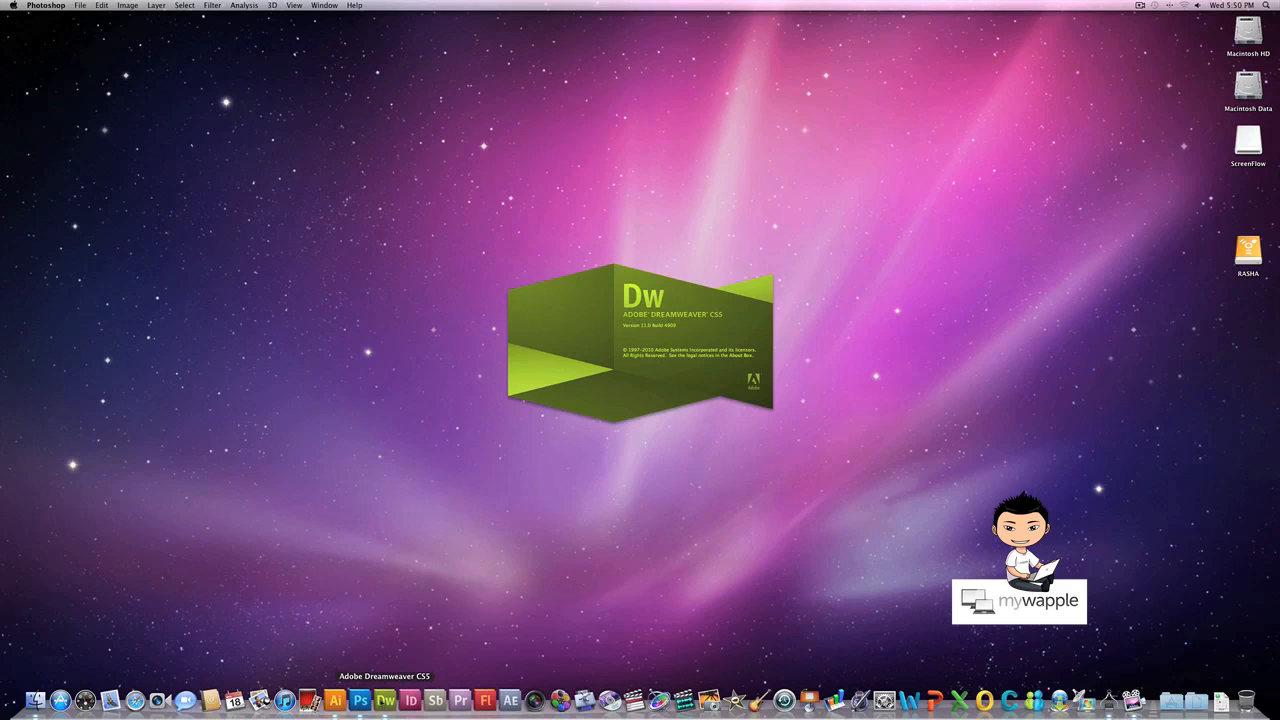
pyautogui.click(384, 699)
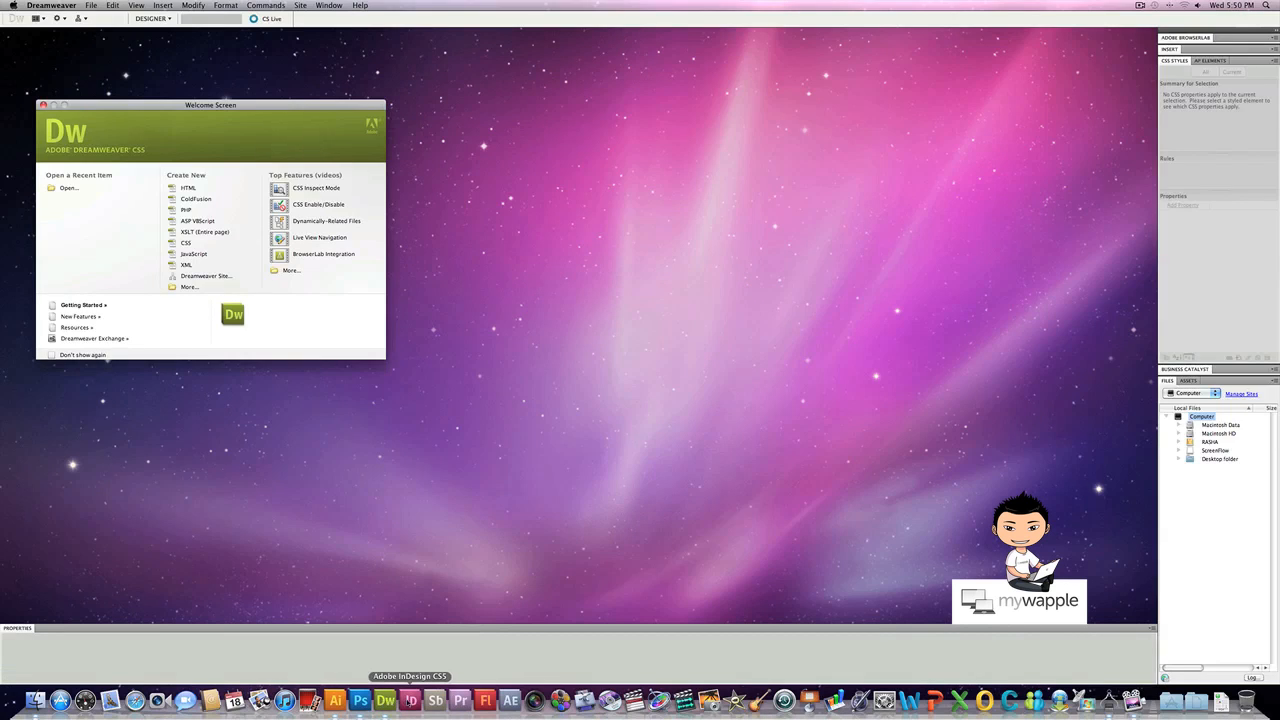
pyautogui.click(410, 699)
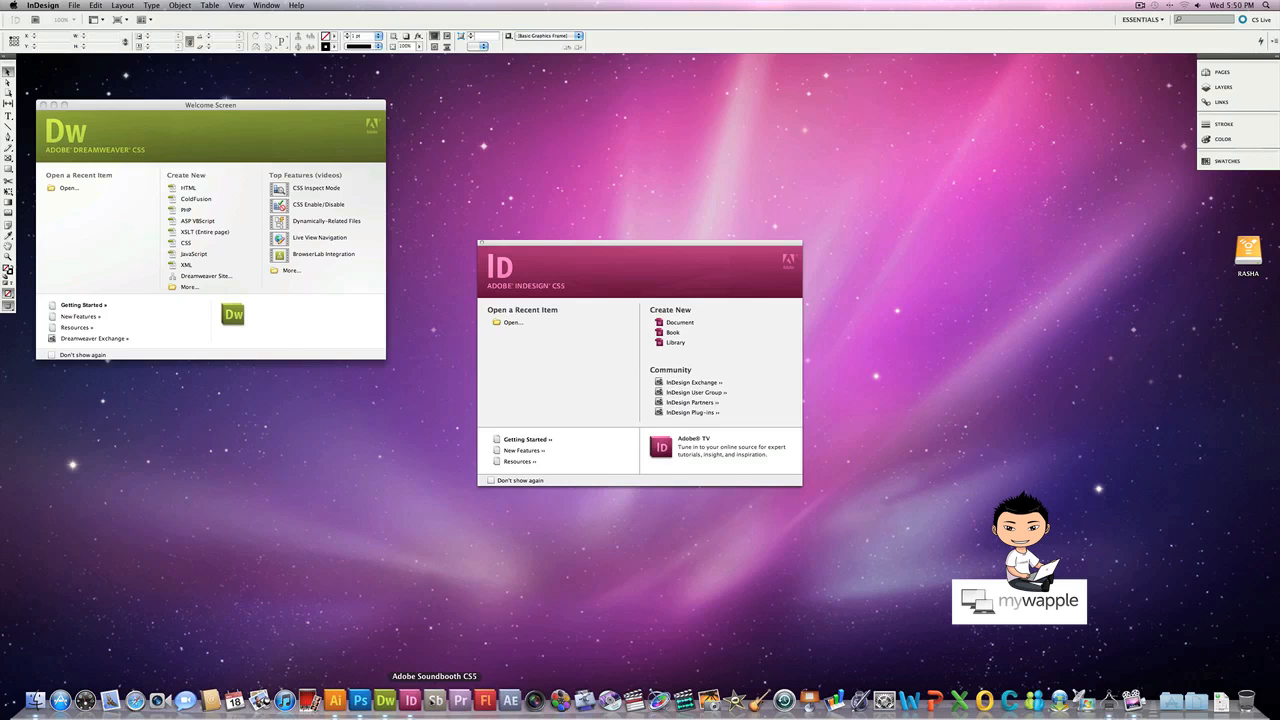
pyautogui.moveTo(627, 700)
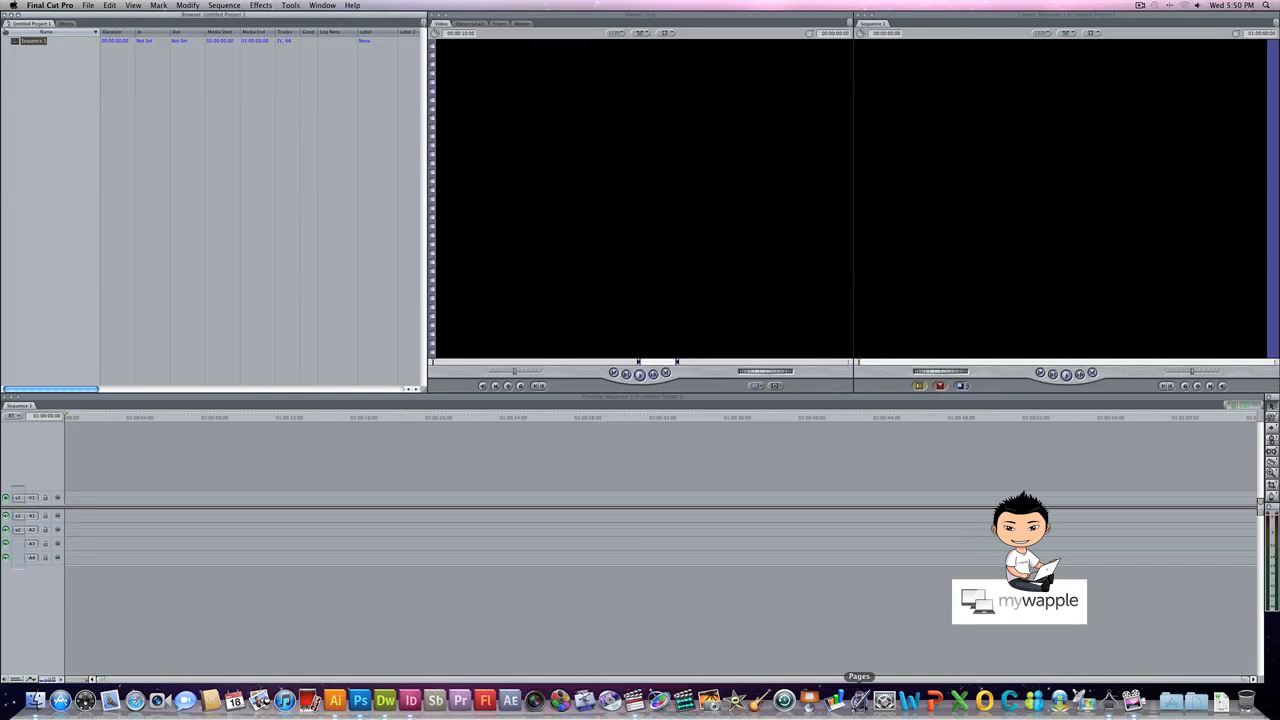
# - Launch Microsoft Word and create a blank Word Document from the gallery
pyautogui.click(907, 699)
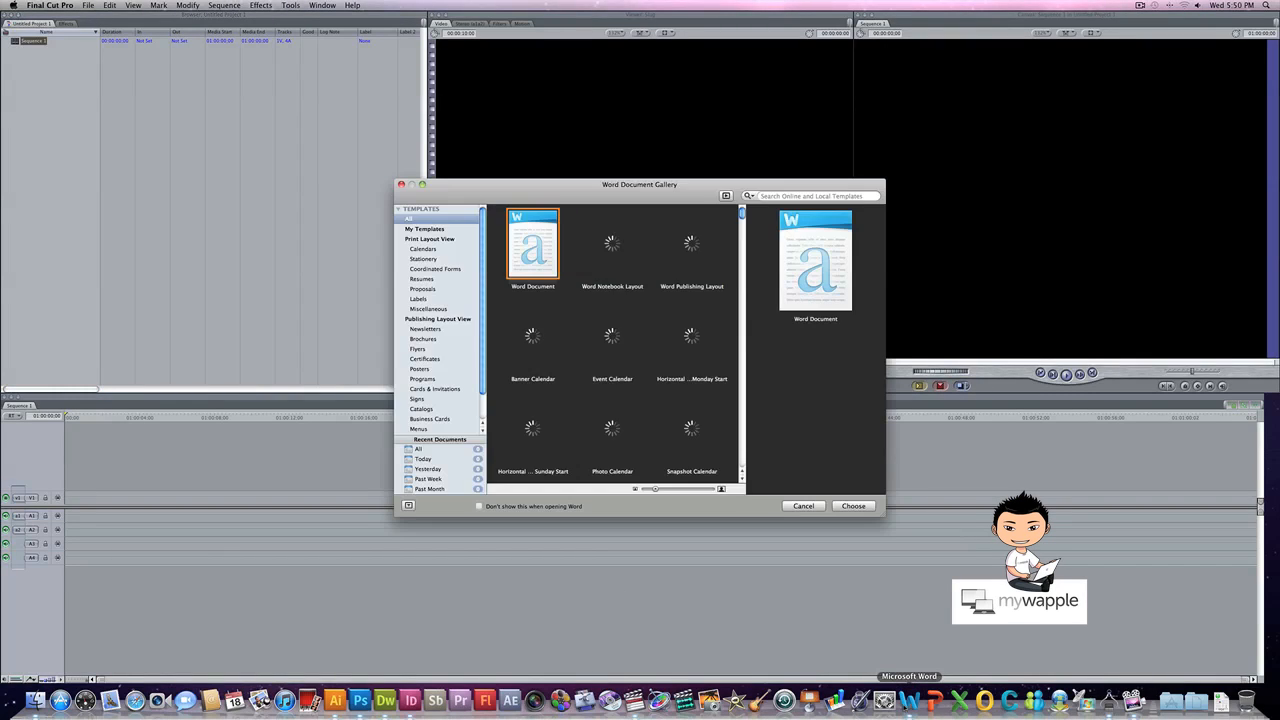
pyautogui.click(853, 505)
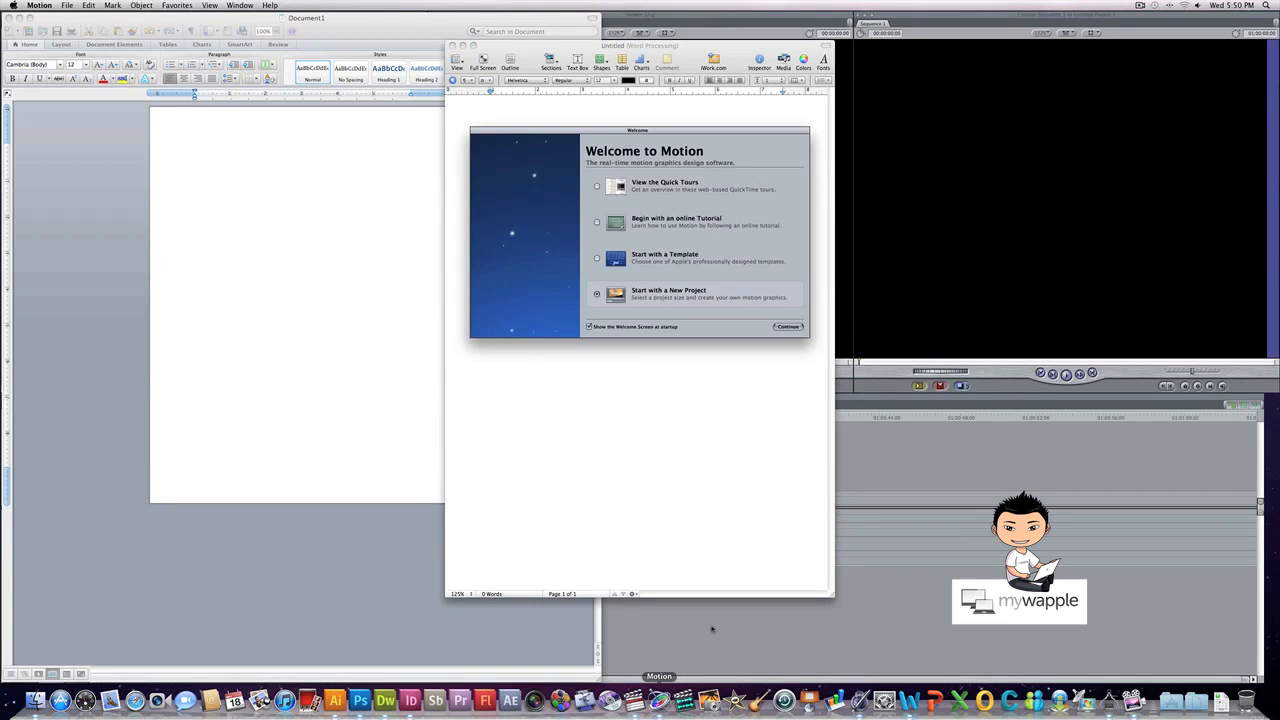
# - Start a new Motion project and accept the Multimedia - Small preset
pyautogui.click(787, 326)
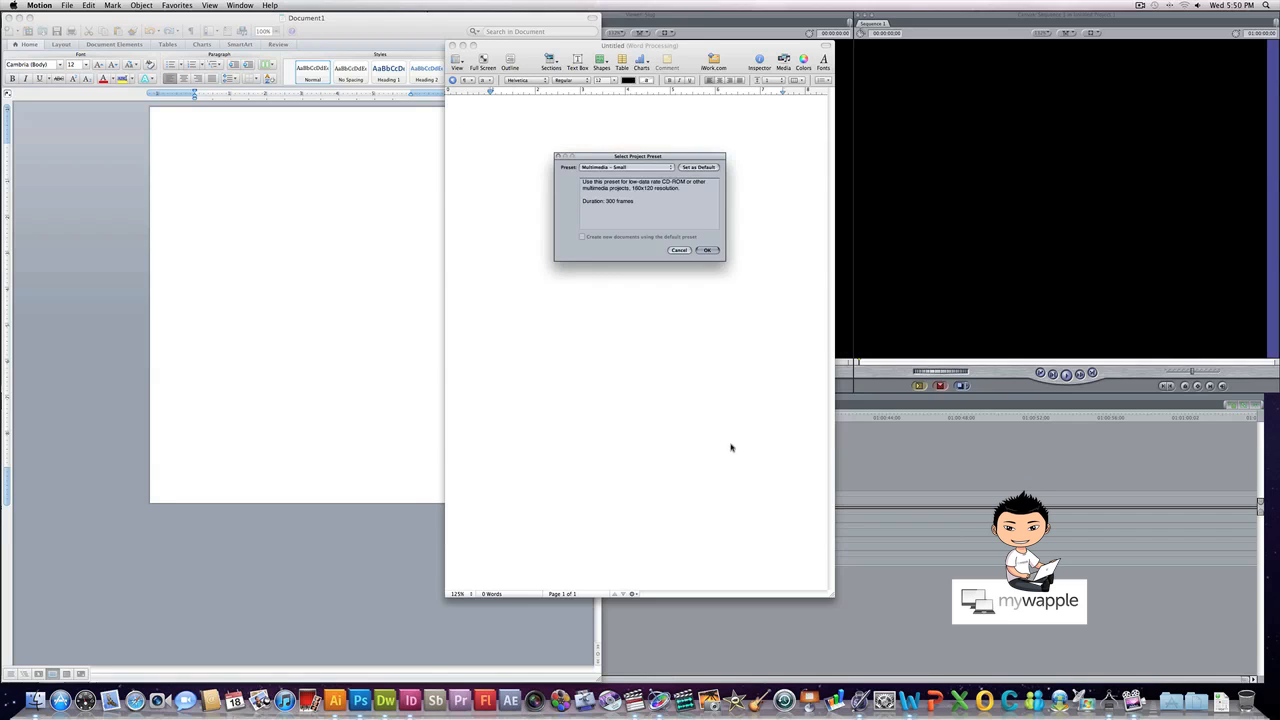
pyautogui.click(707, 250)
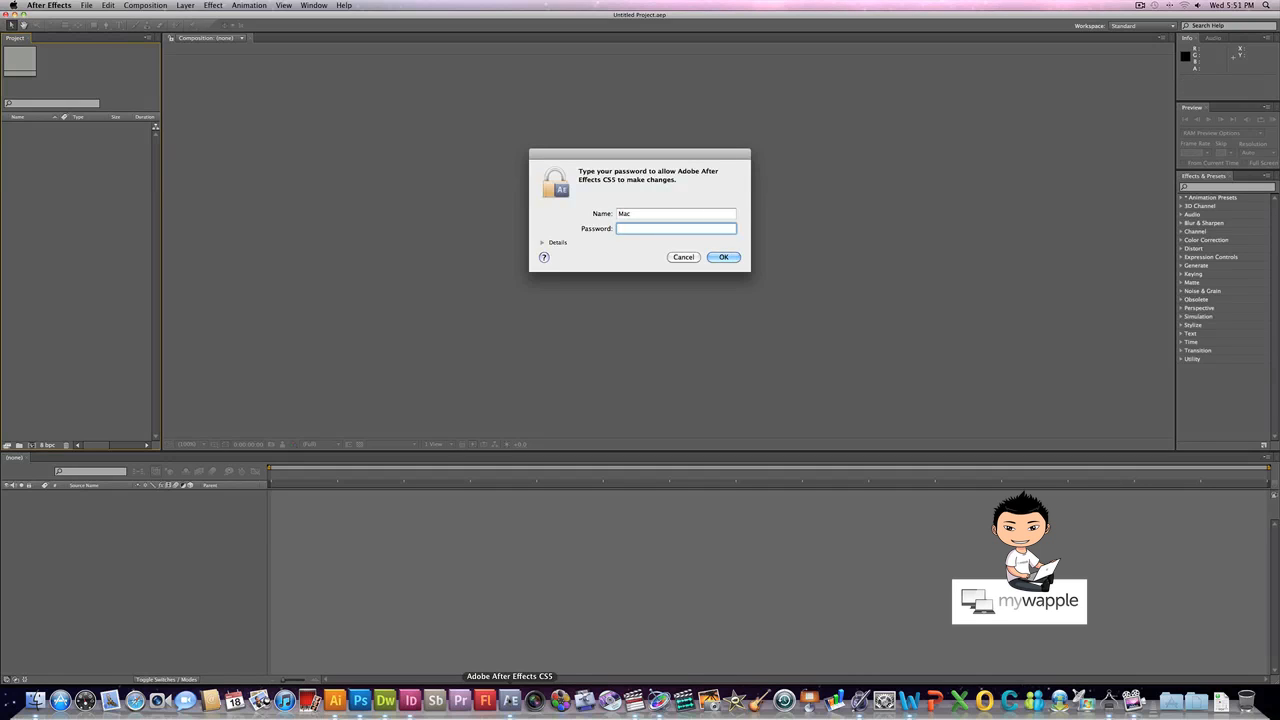
# - Answer the After Effects password prompt, then launch Aperture, declining camera, map and welcome prompts
pyautogui.click(724, 257)
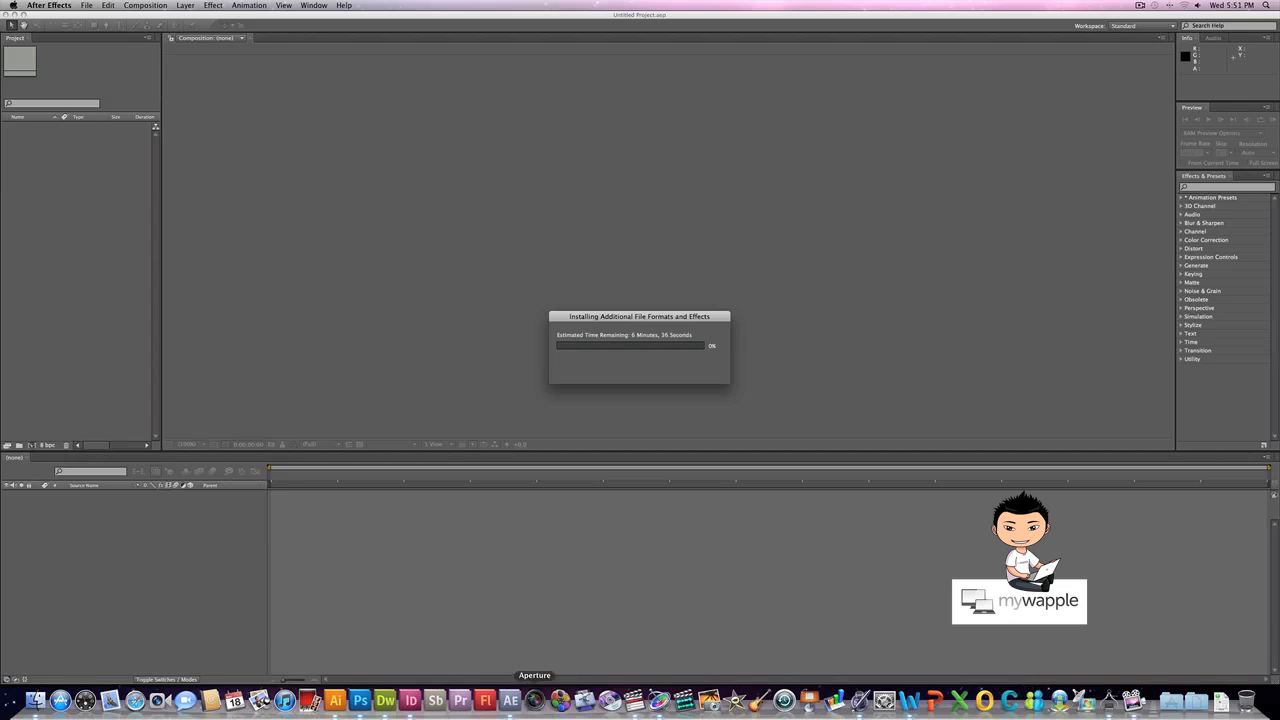
pyautogui.click(534, 698)
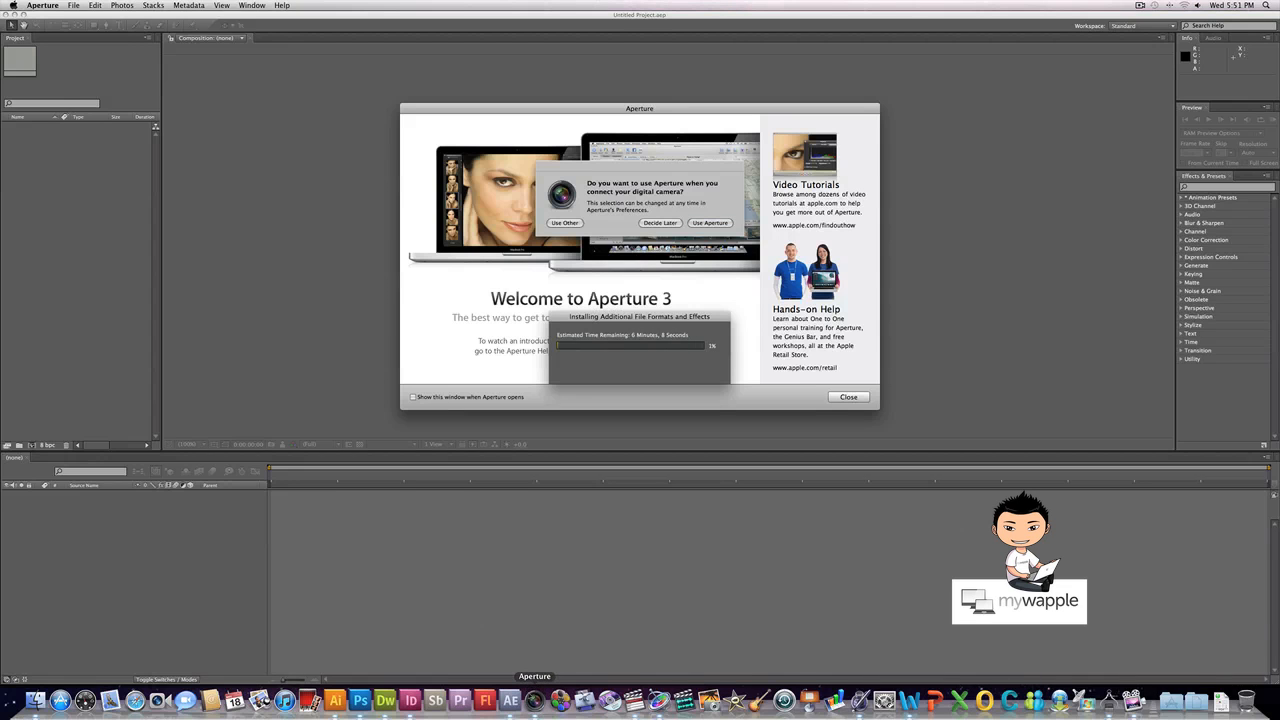
pyautogui.click(710, 222)
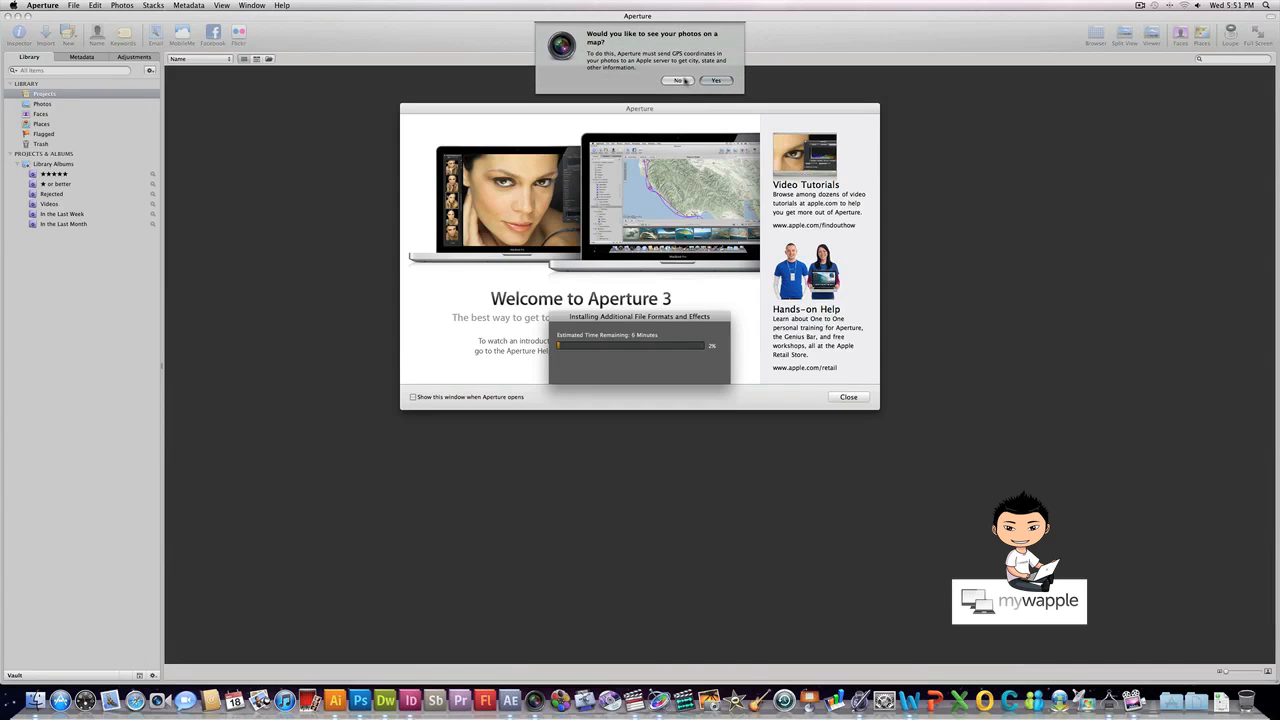
pyautogui.click(678, 80)
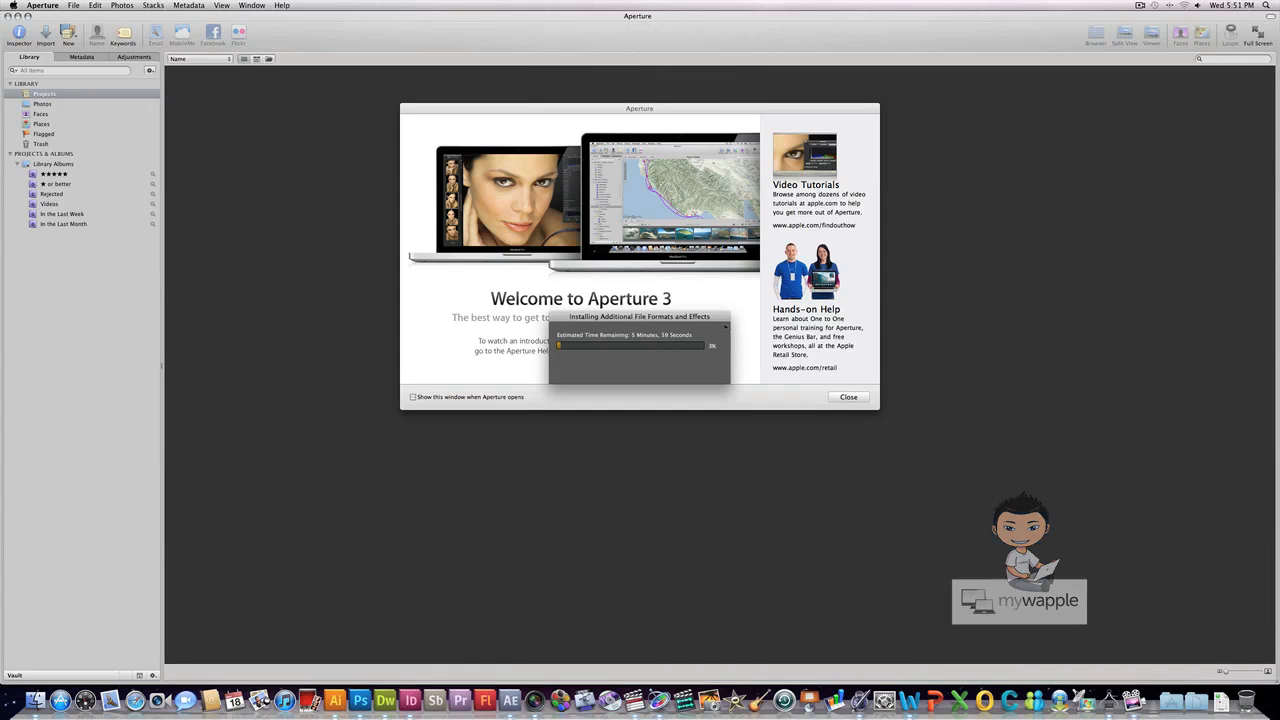
pyautogui.click(848, 397)
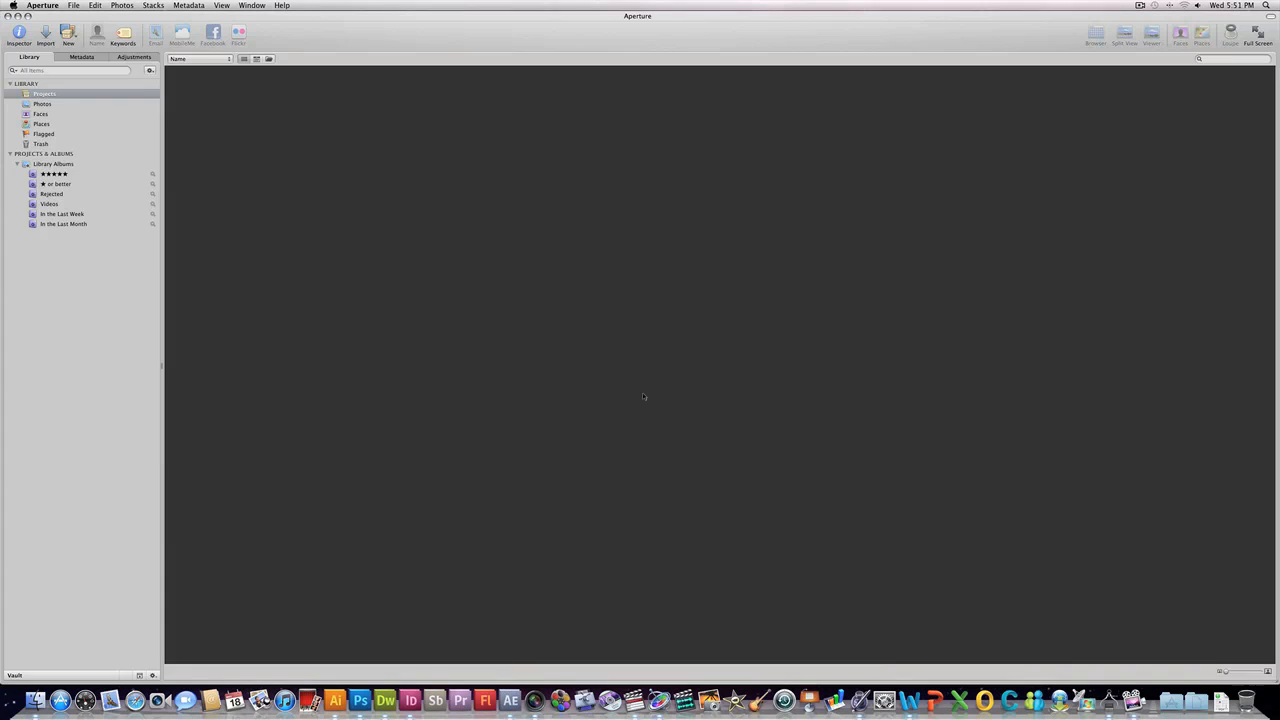